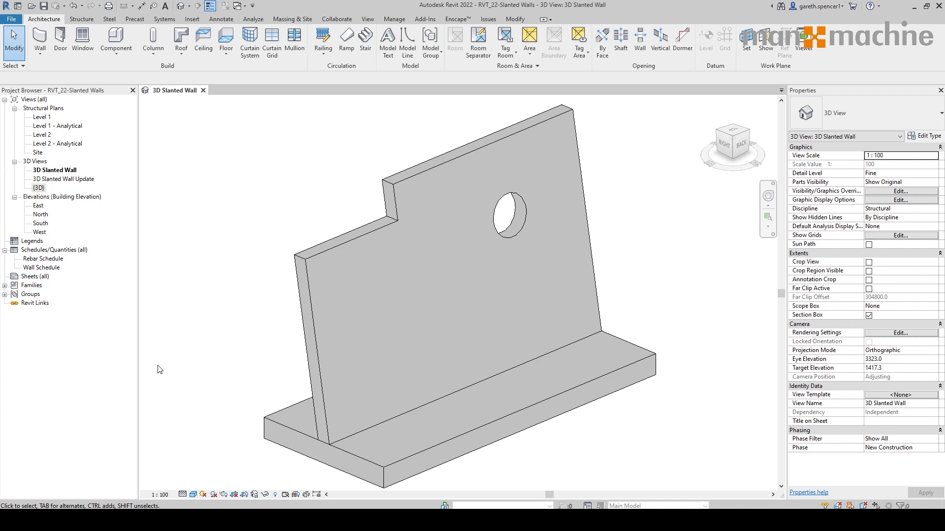
Open the 3D Slanted Wall Update view, showing the wall slanted 10° from vertical.
double_click(63, 178)
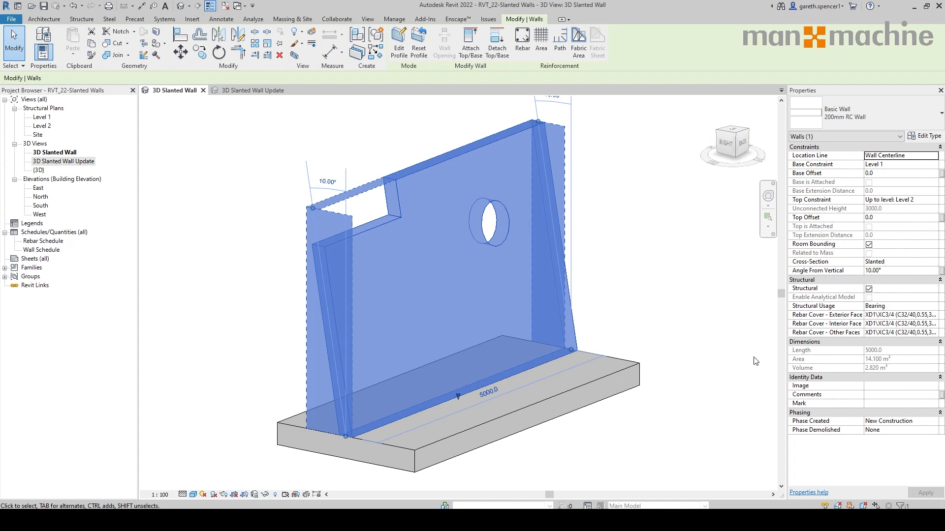
mouse_move(731, 362)
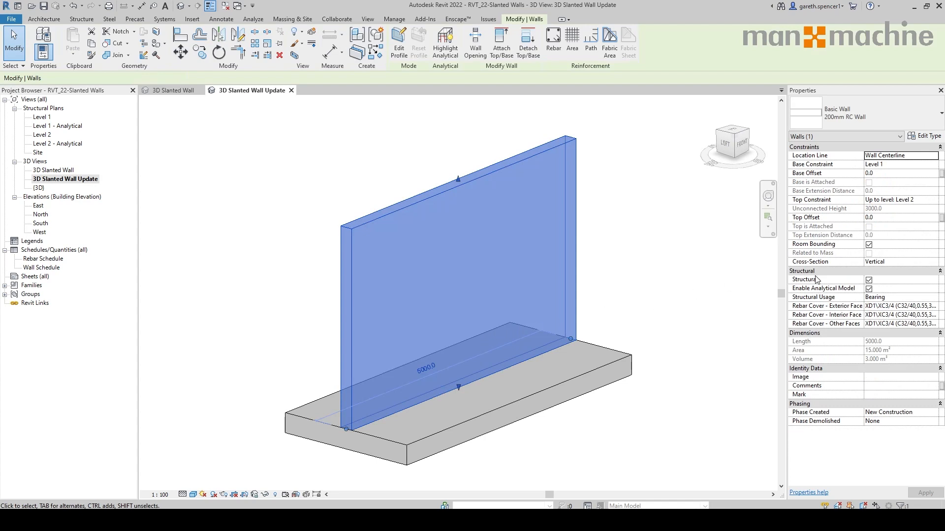
mouse_move(840, 268)
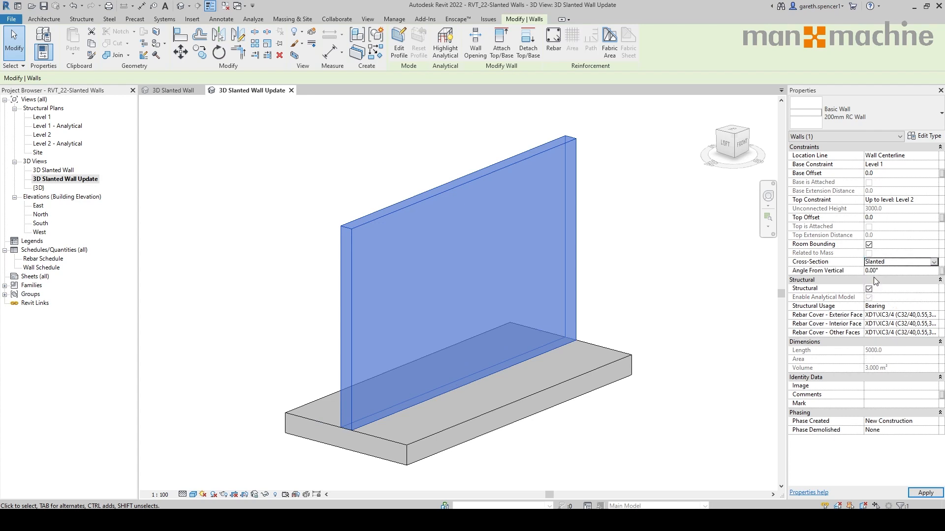
mouse_move(881, 277)
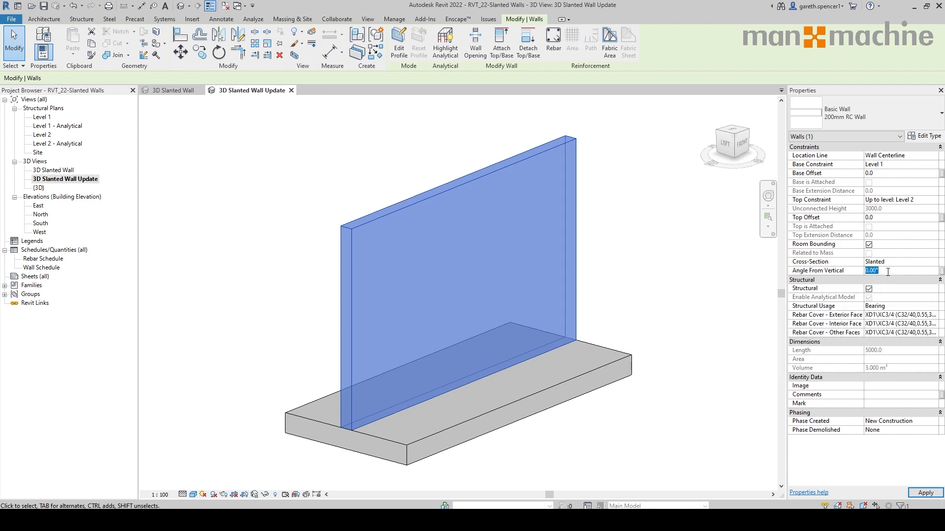
Set the wall's Angle From Vertical to 3° and disable its analytical model.
text(3)
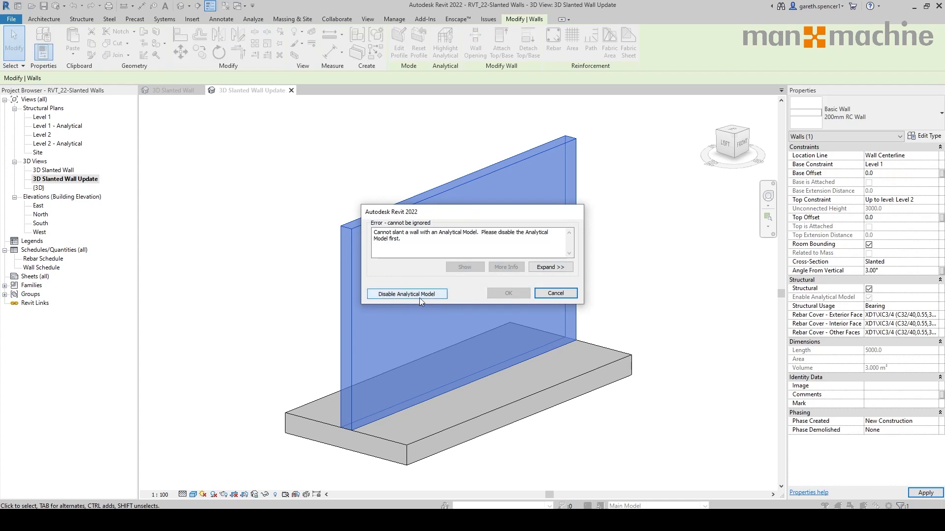
click(407, 294)
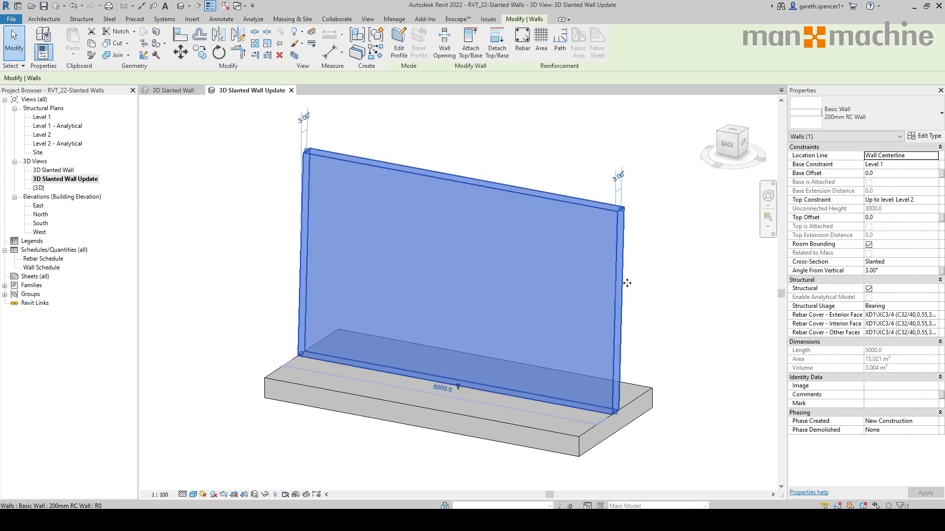
Start Edit Profile on the selected slanted wall.
click(399, 39)
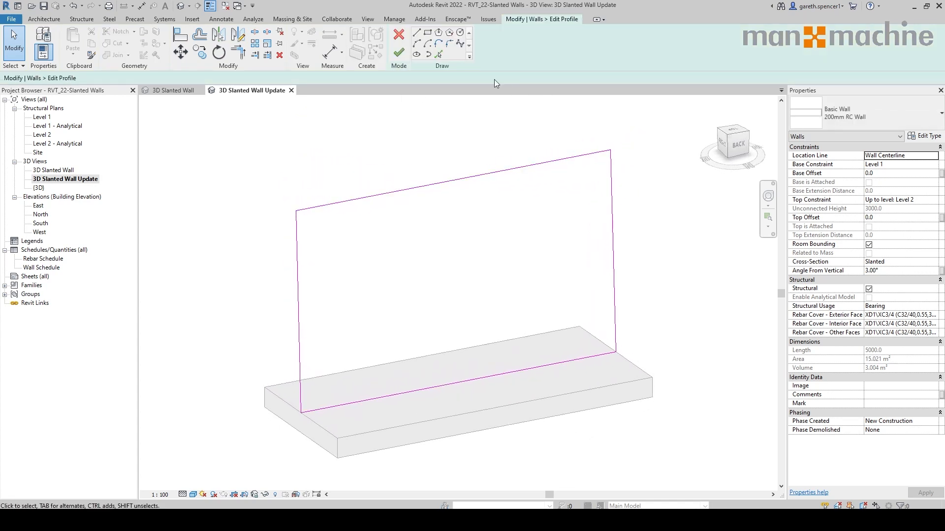
click(420, 32)
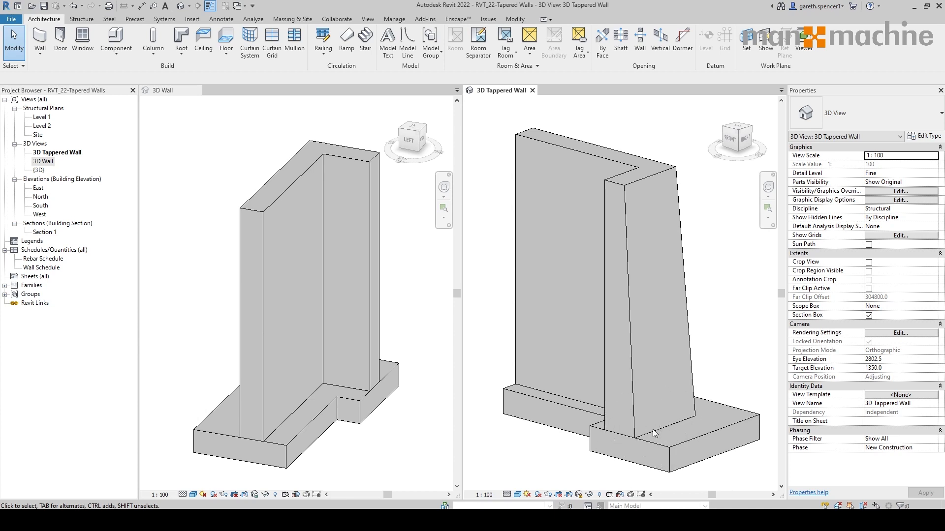
mouse_move(268, 219)
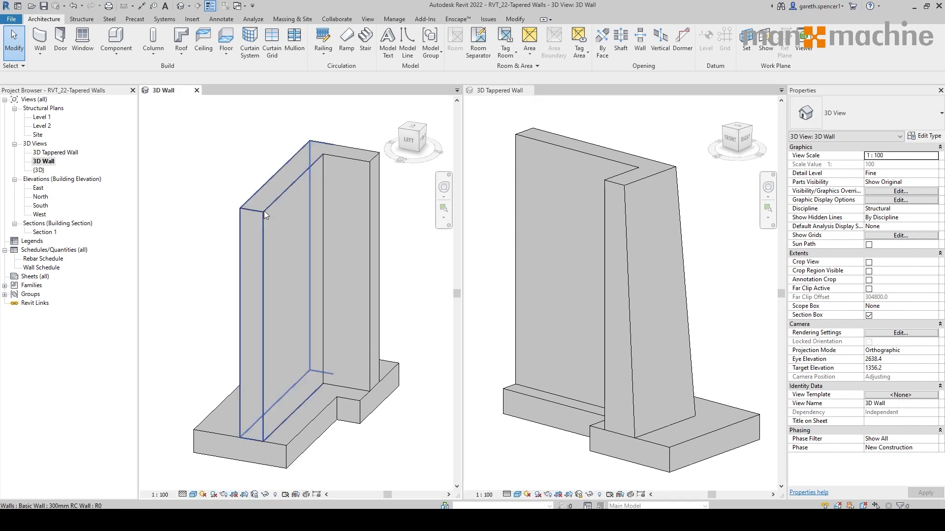
Set the 300mm RC wall's cross-section to Tapered and disable its analytical model.
click(266, 215)
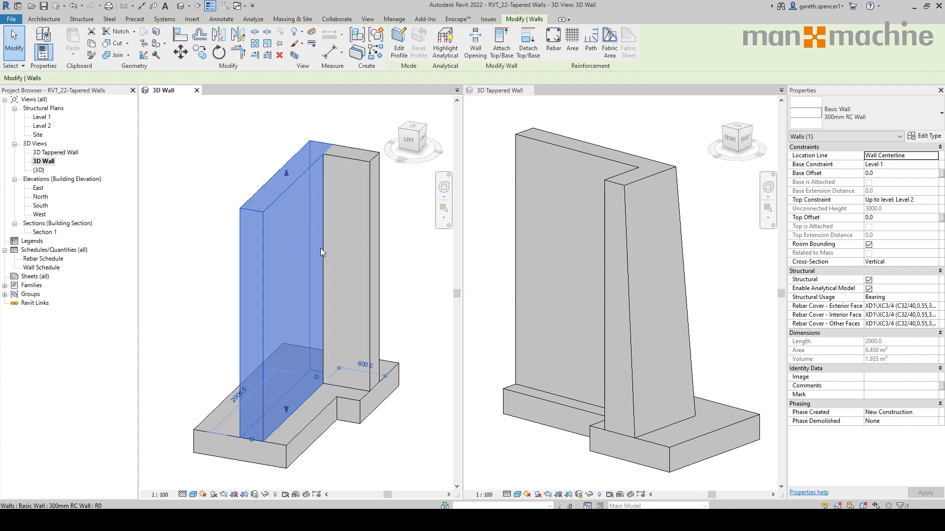
mouse_move(810, 262)
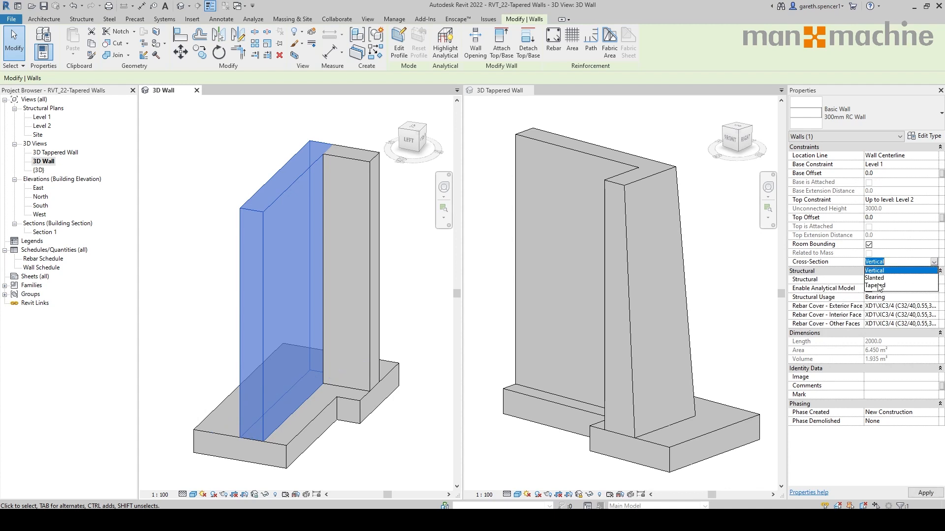
click(875, 285)
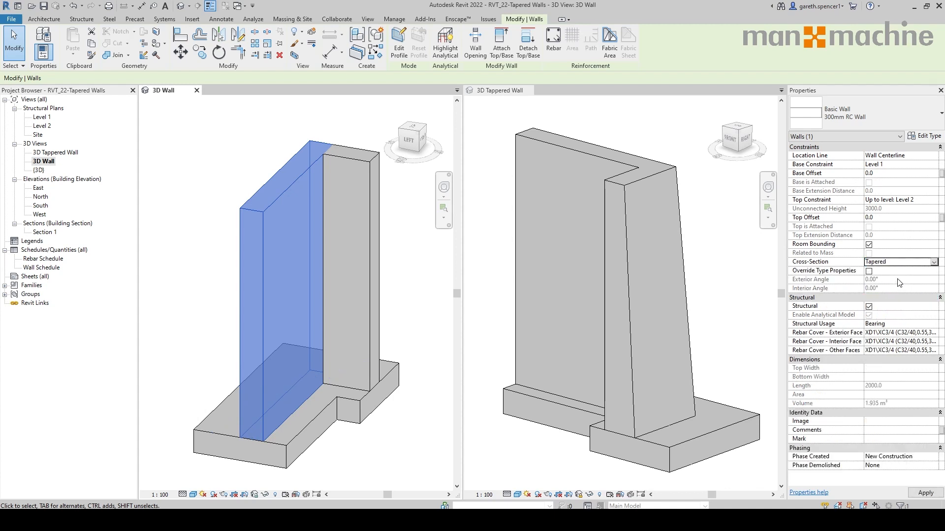
mouse_move(879, 292)
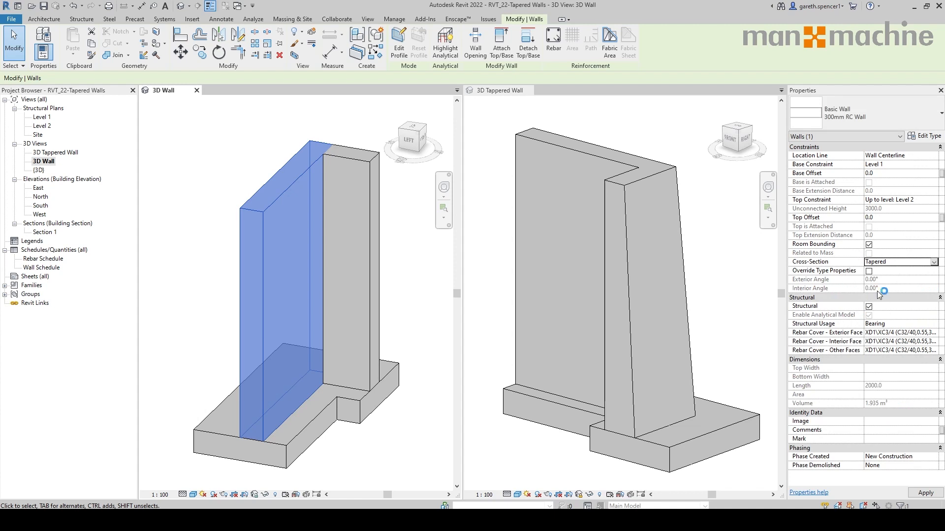
mouse_move(897, 291)
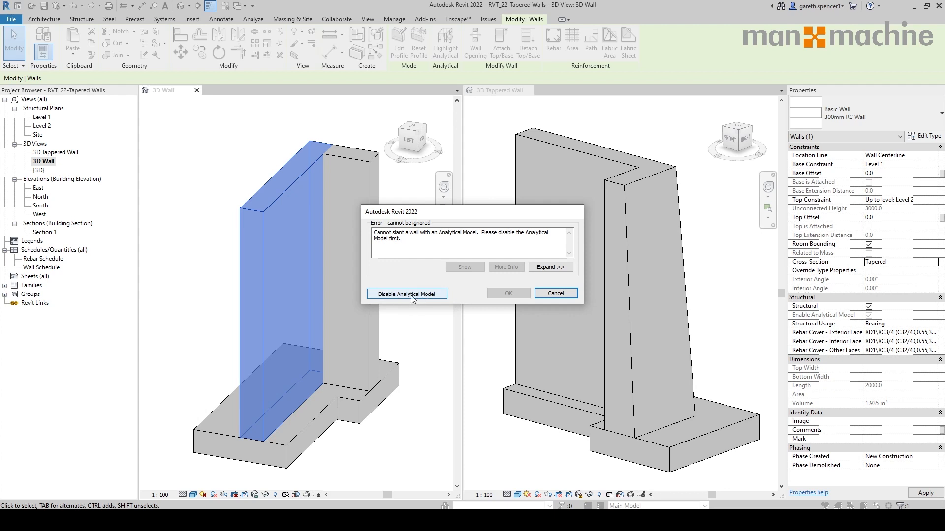
click(406, 294)
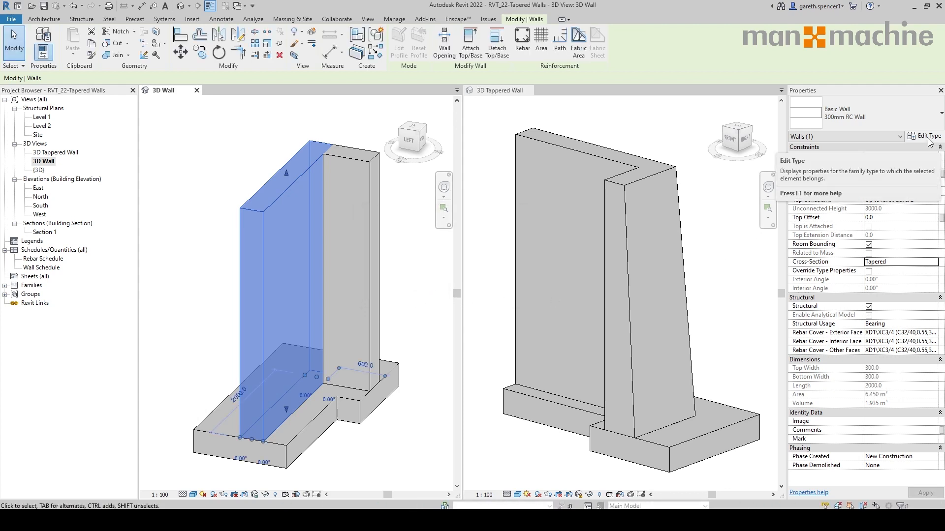
Mark the 300mm RC Wall type's Structure [1] concrete layer as Variable and confirm both dialogs.
click(925, 136)
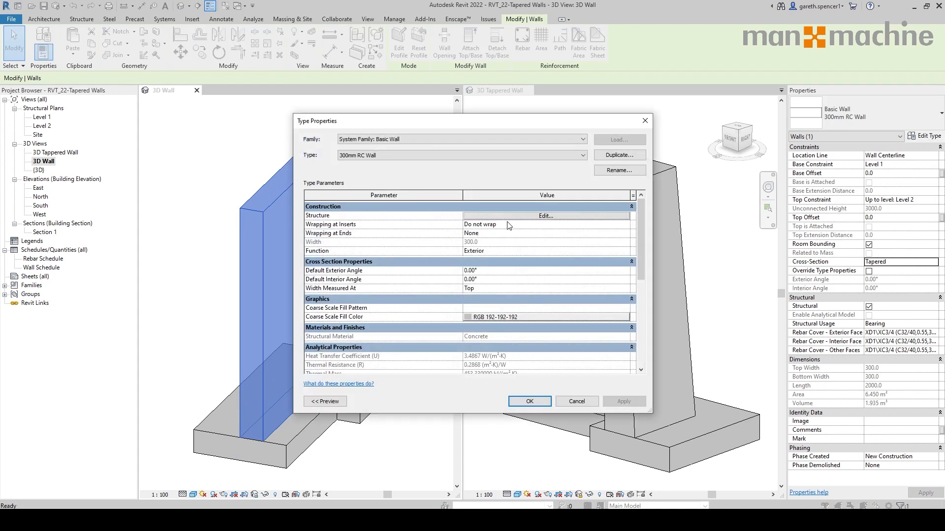
click(546, 216)
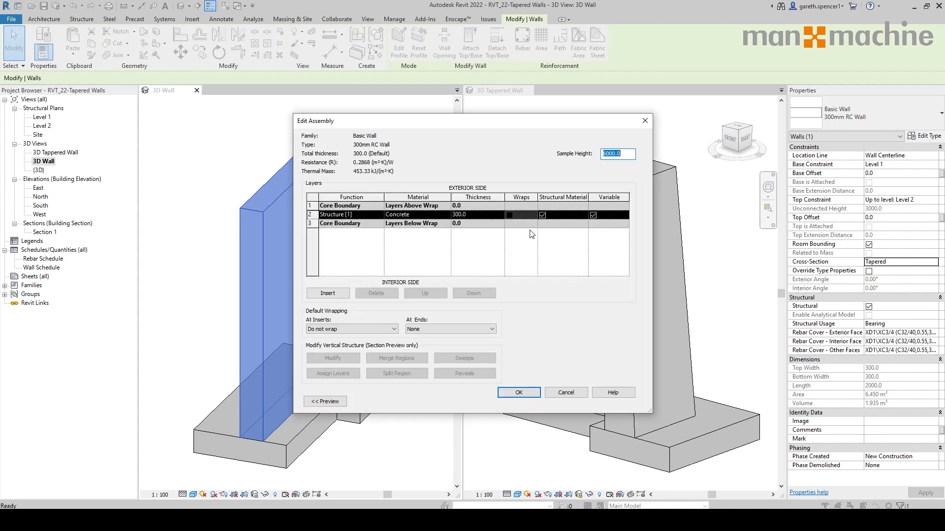
mouse_move(613, 236)
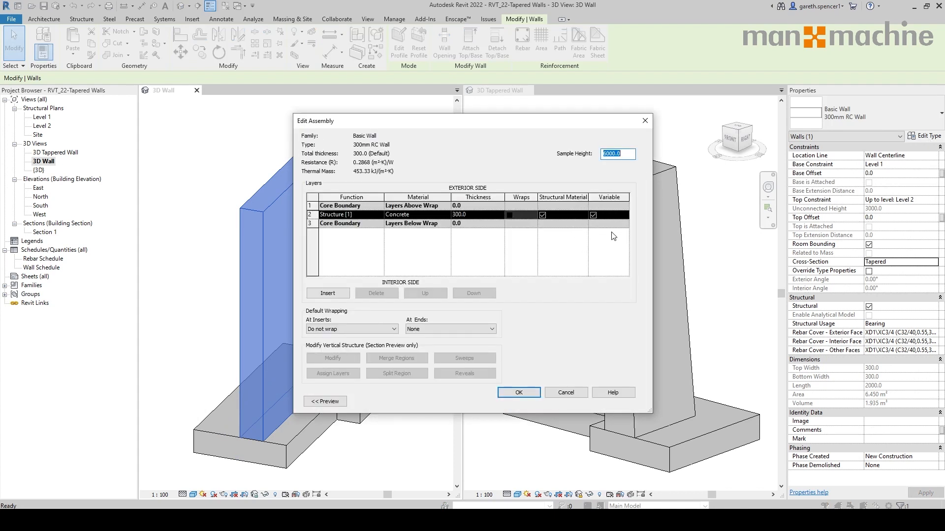
click(593, 215)
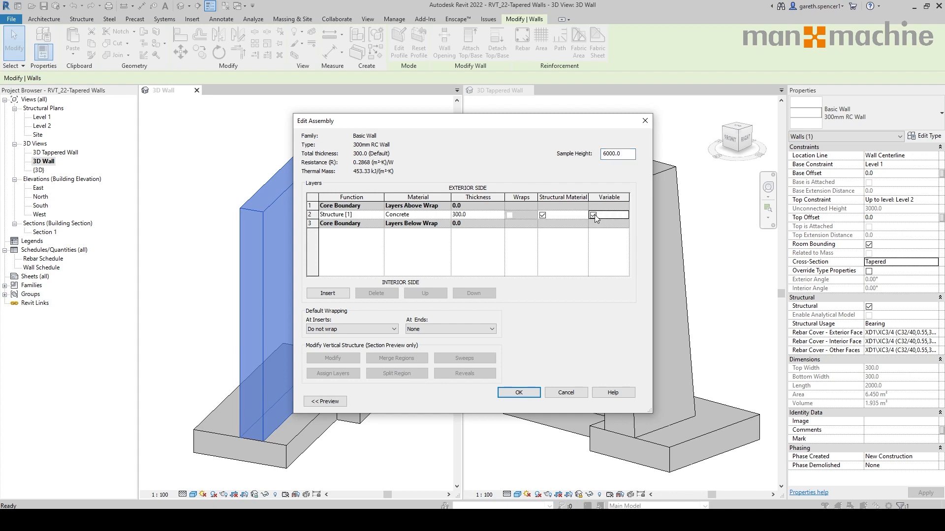
click(593, 215)
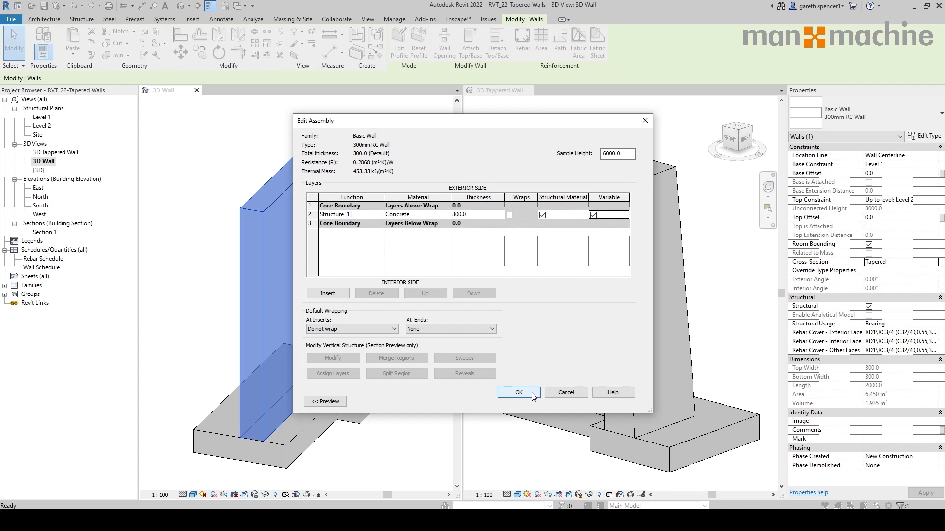
click(519, 393)
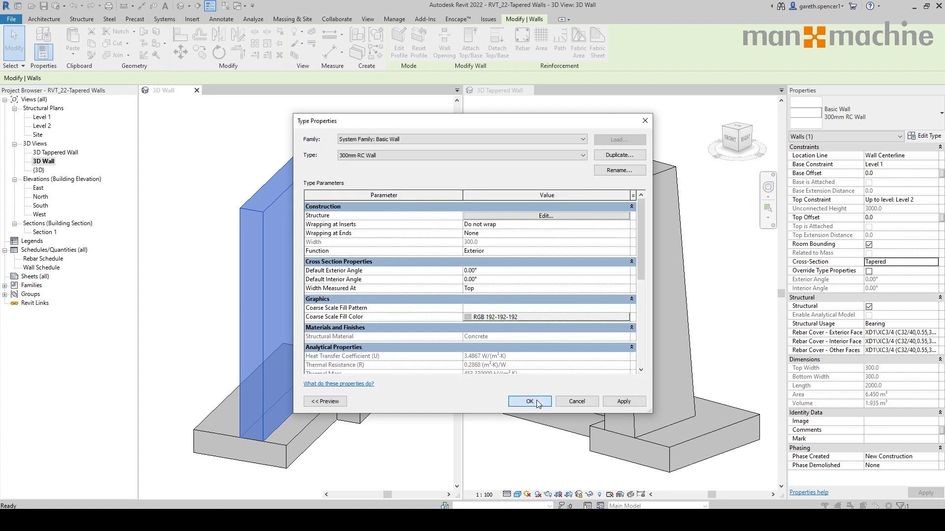
click(530, 401)
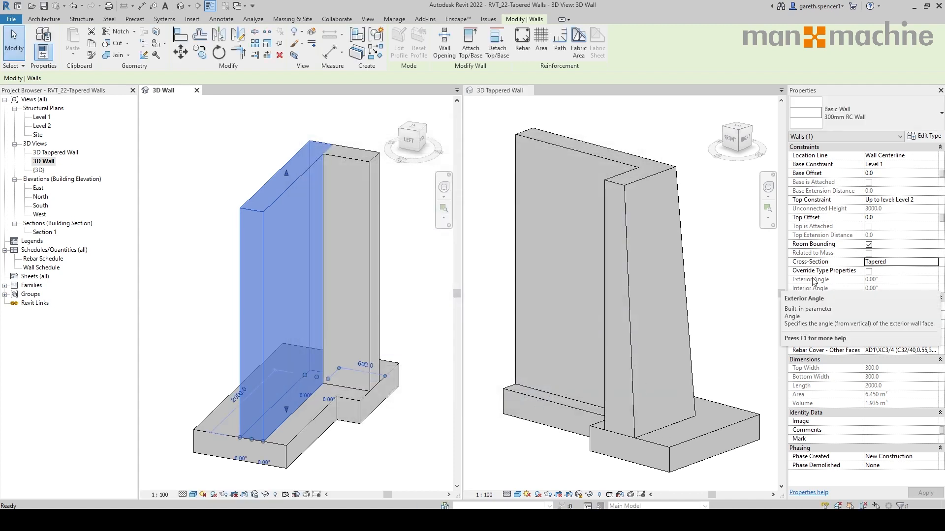
Override the wall's taper angles, setting the exterior and interior faces to 3°.
click(869, 271)
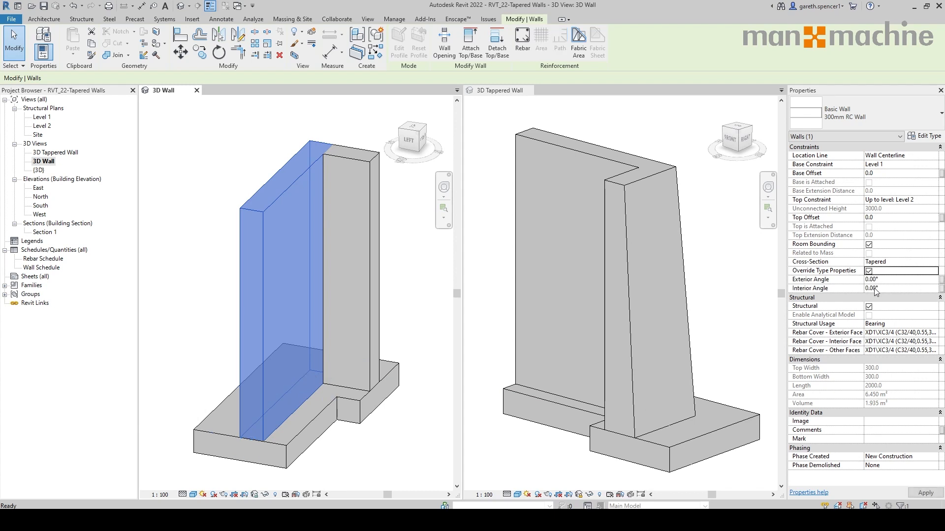
click(878, 280)
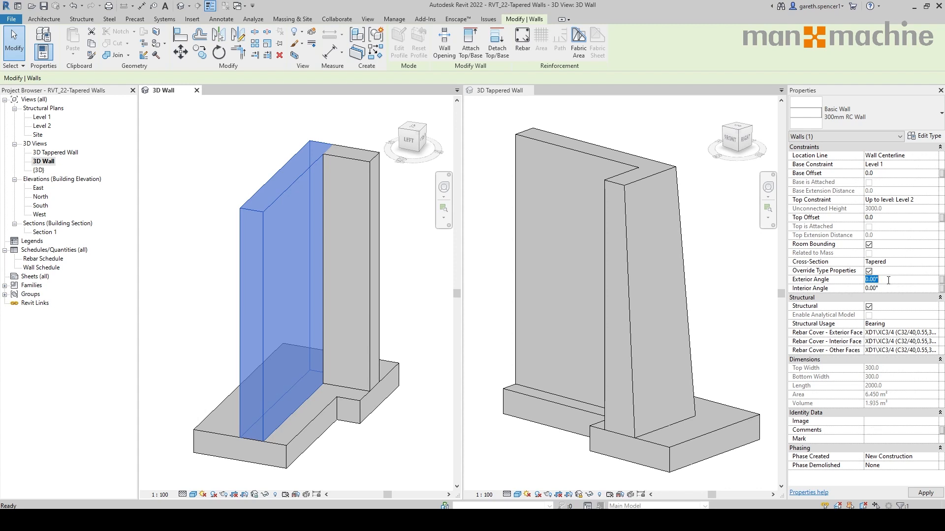
text(3)
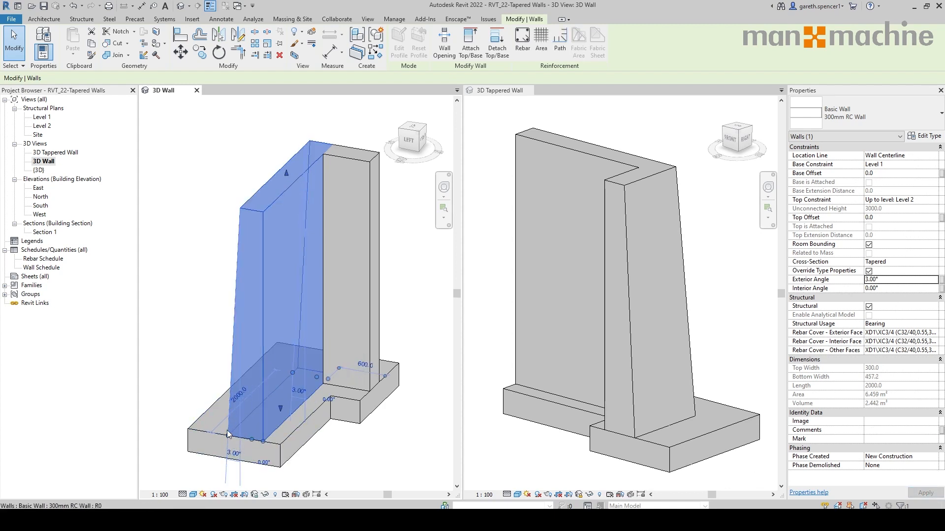
click(896, 287)
text(3)
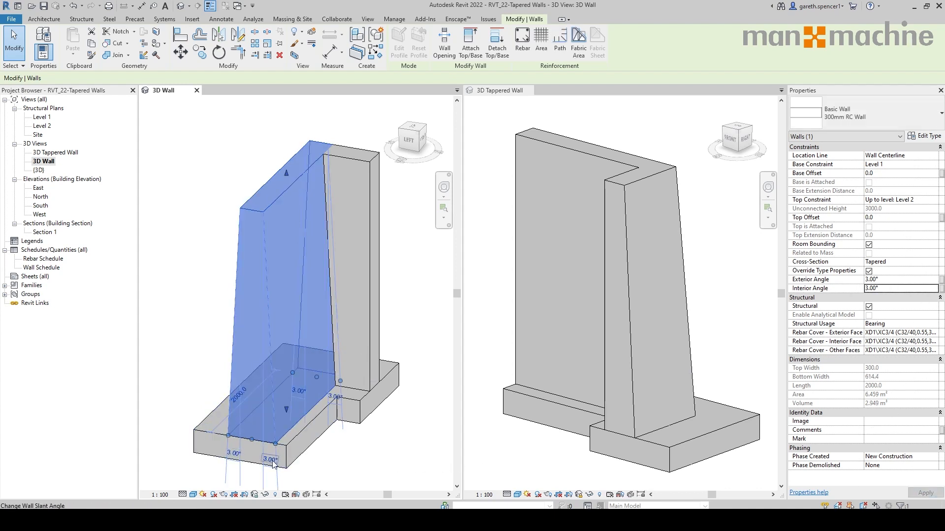
mouse_move(282, 464)
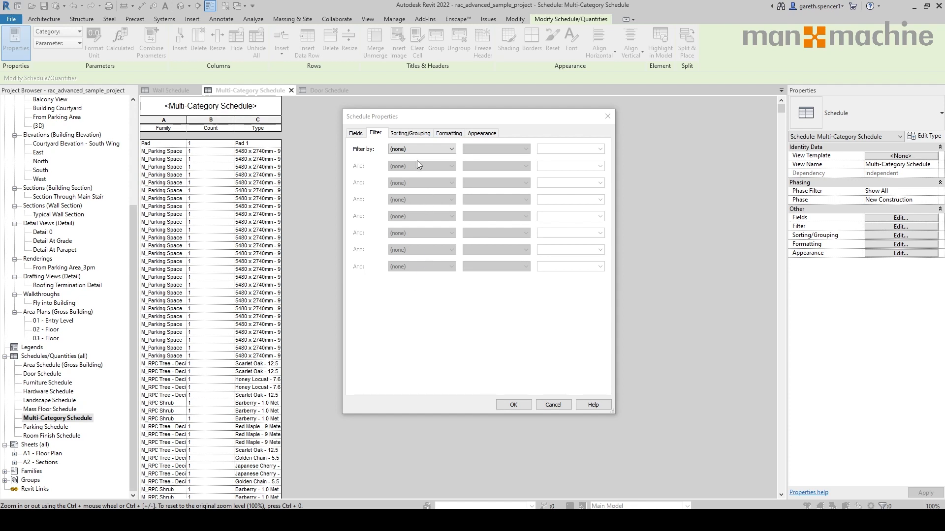
Set the schedule filter field to Family and start a second filter condition.
click(421, 149)
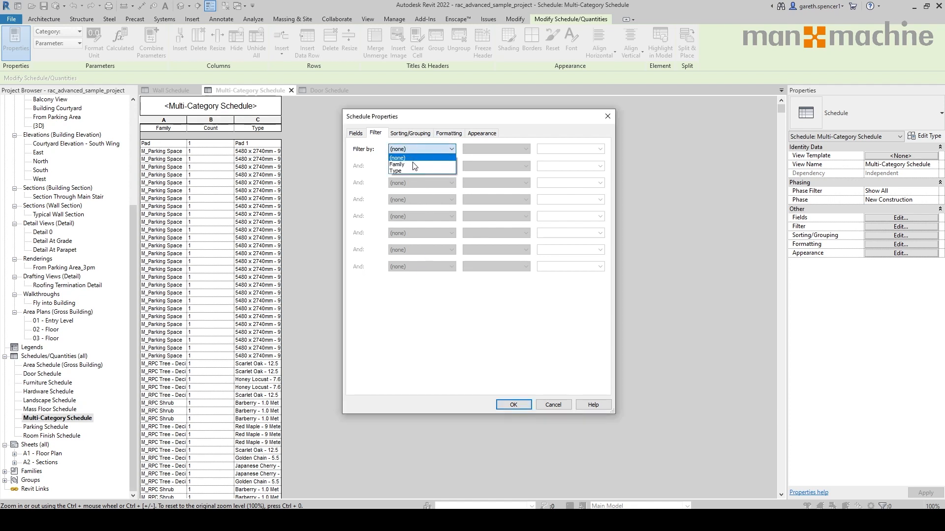
click(397, 163)
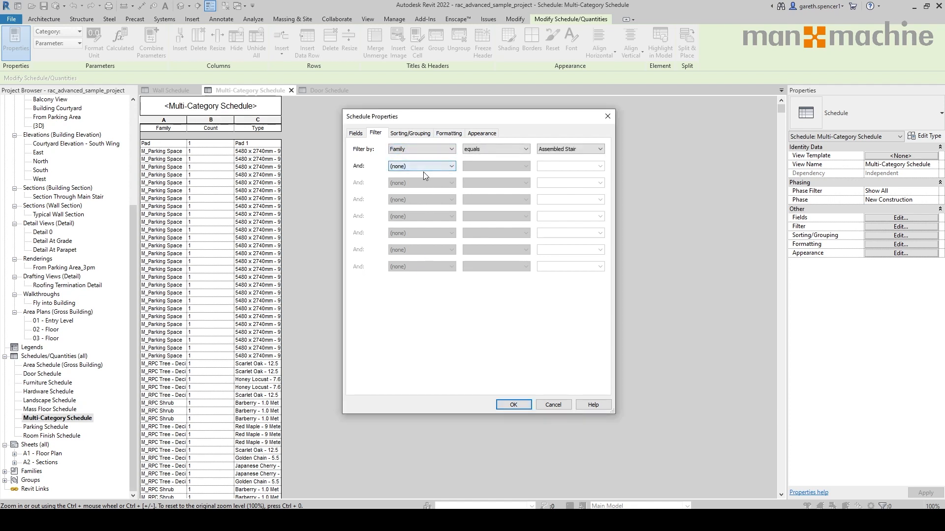
click(597, 149)
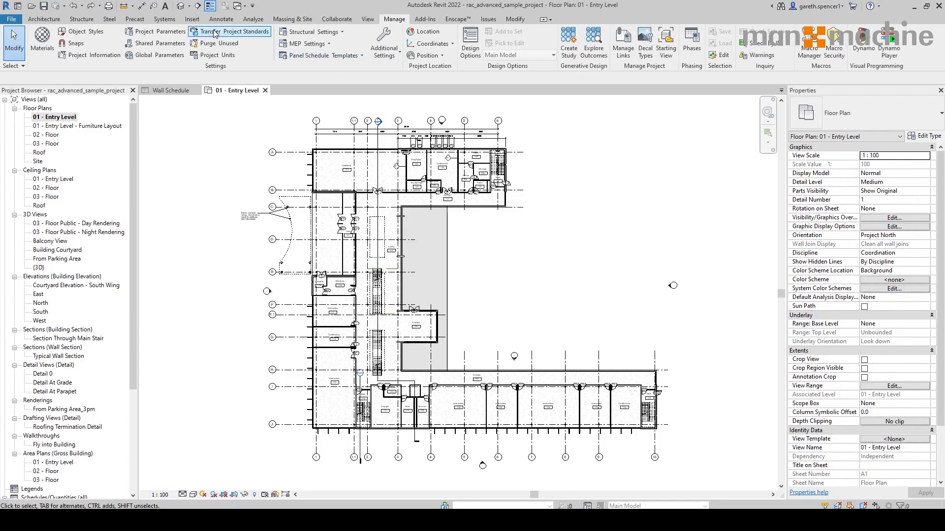
Open Load Autodesk Family, filter to Air Terminals, then reset the category to Any.
click(192, 18)
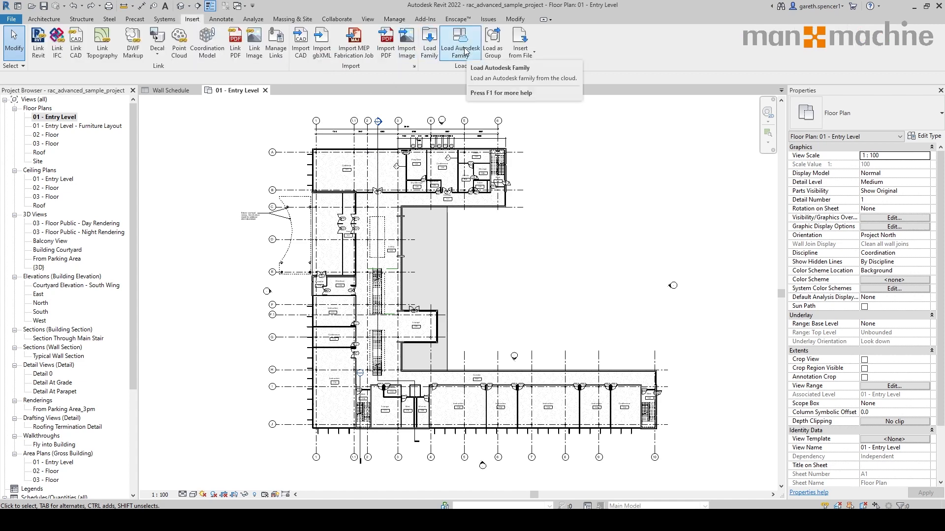
click(460, 39)
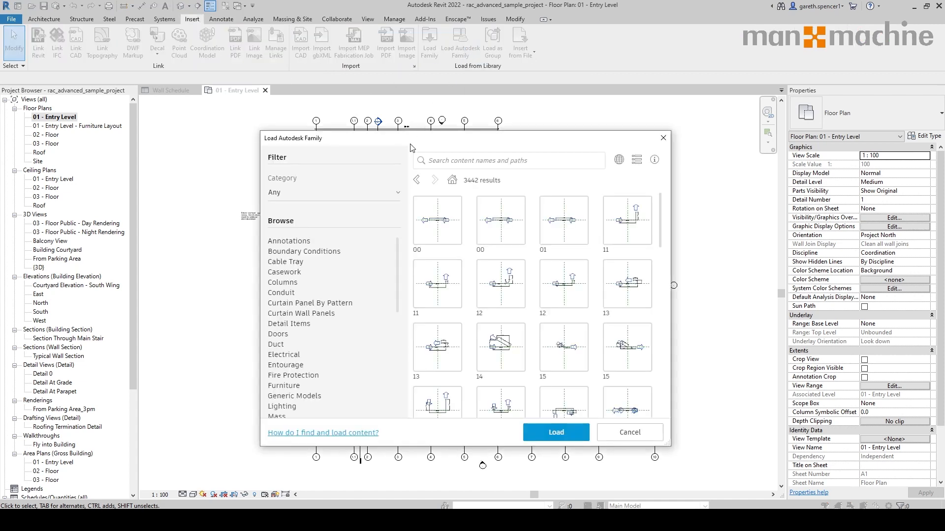
click(334, 192)
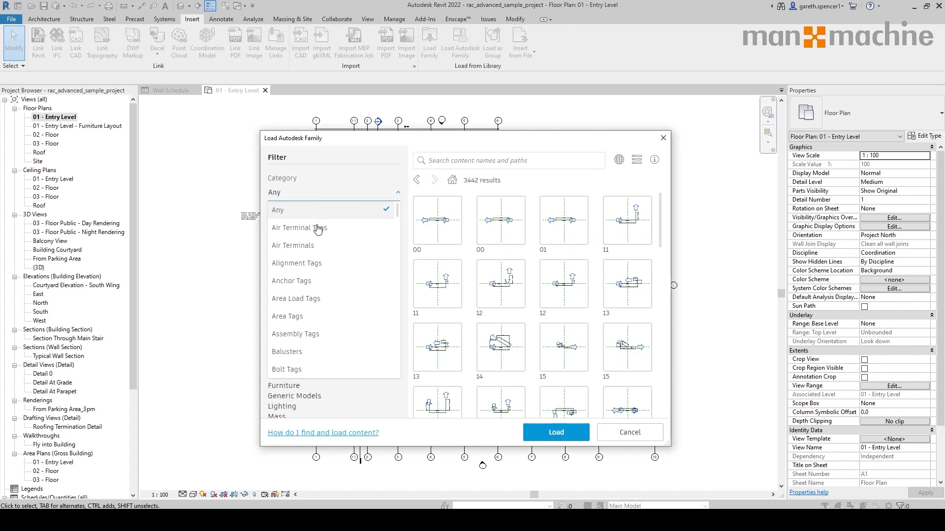
click(293, 246)
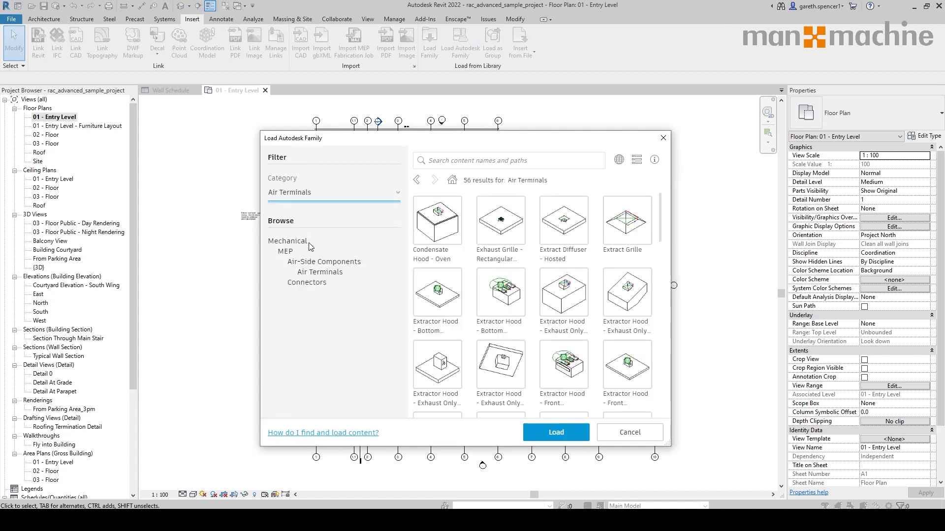
click(333, 192)
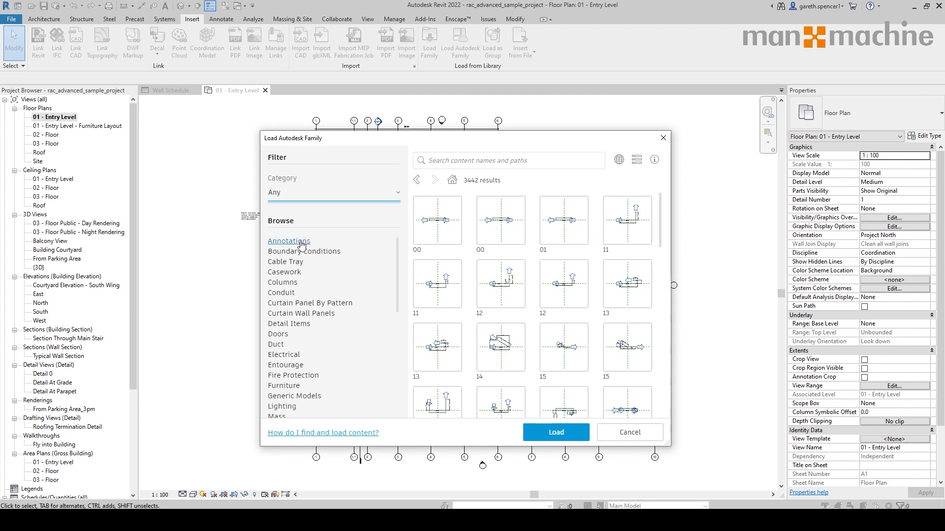
click(277, 334)
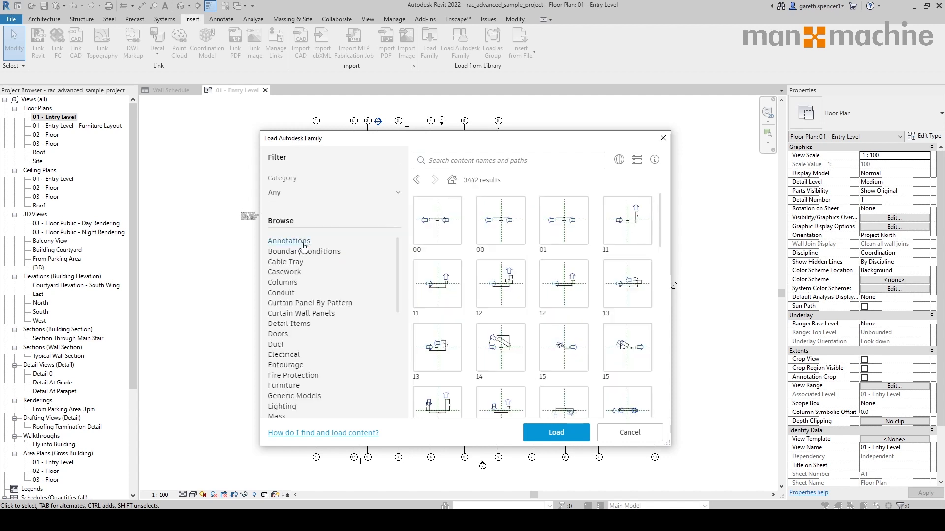
click(508, 161)
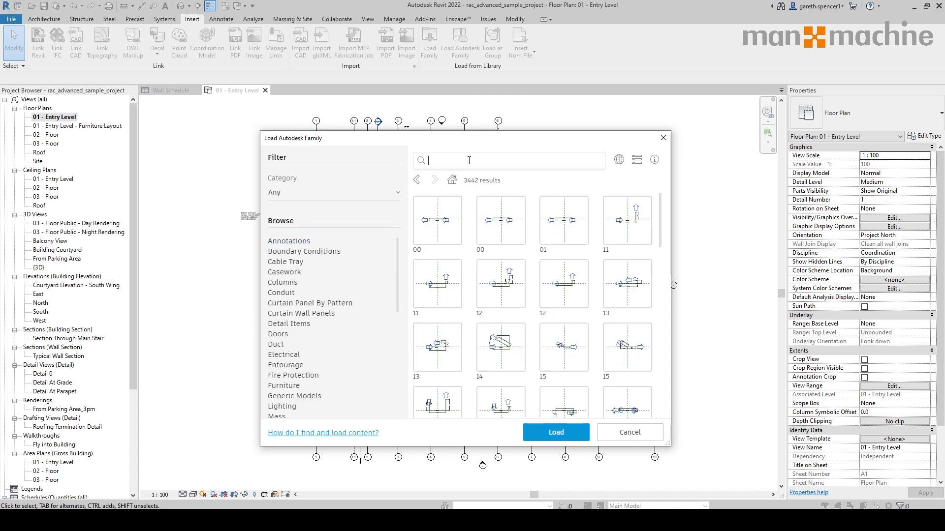
Search the library for 'door' and load the Casework_Base_Corner_Sgl family.
text(door)
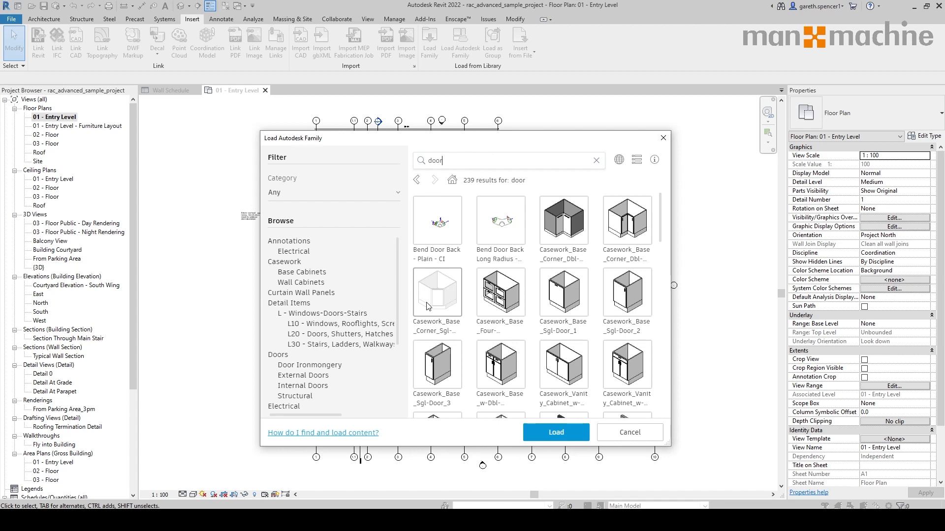
click(436, 291)
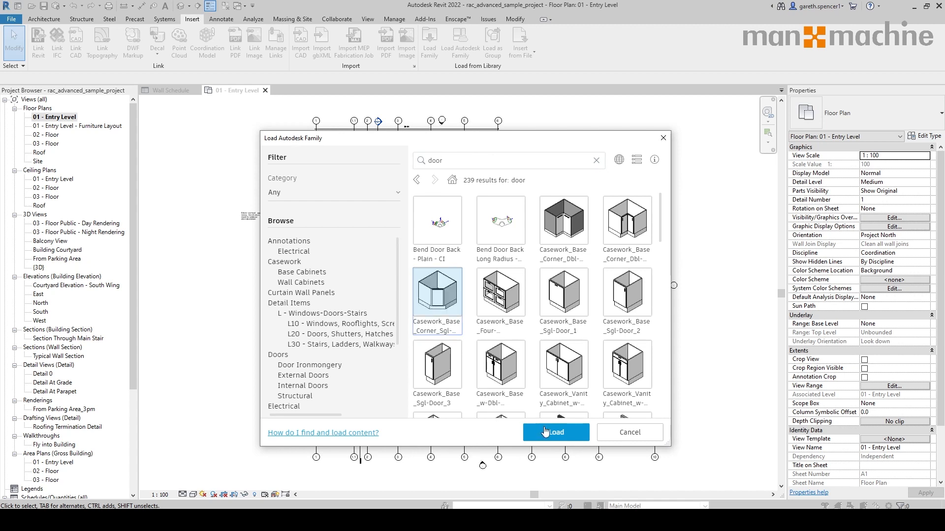
click(555, 433)
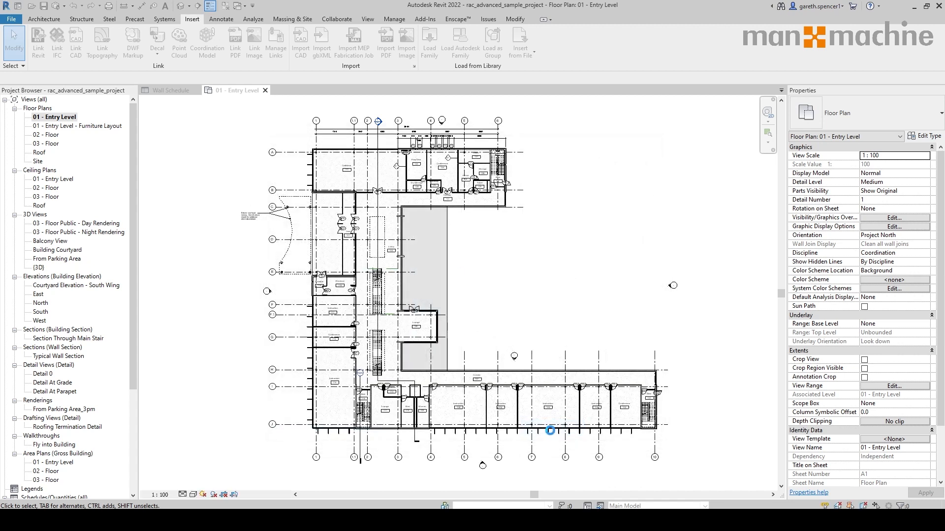
mouse_move(550, 432)
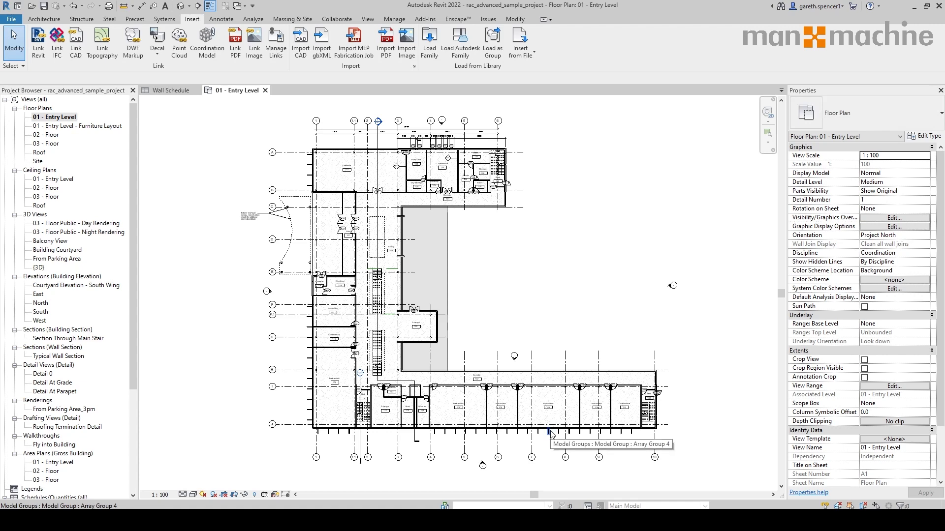
click(51, 19)
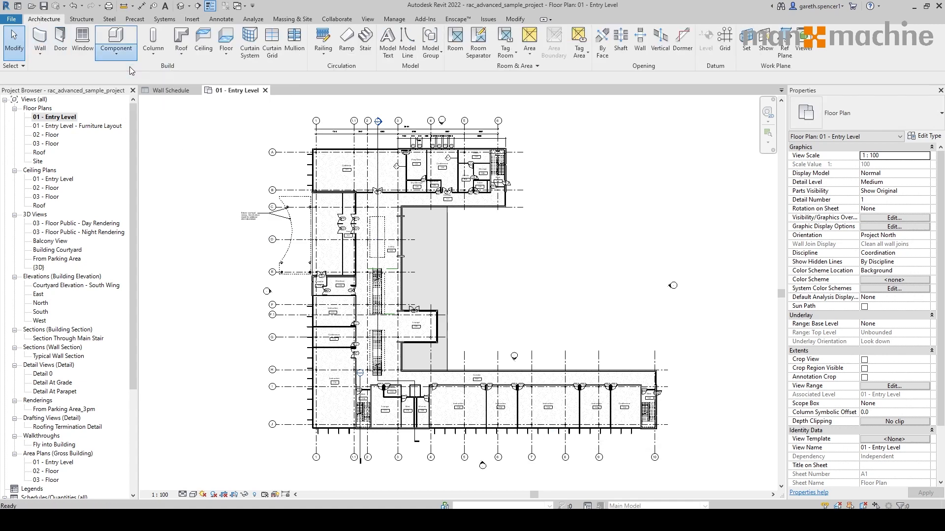
click(115, 36)
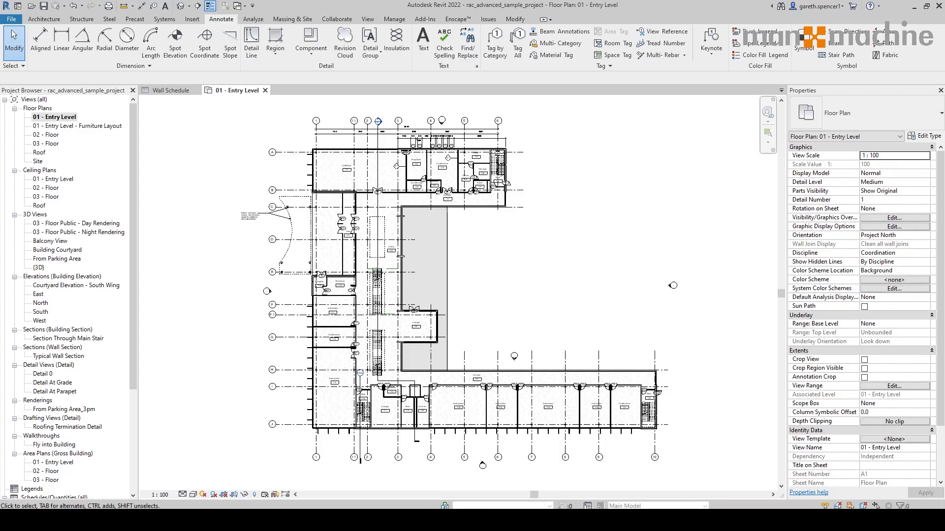
Open Transfer Project Standards from Manage and enlarge its dialog.
click(394, 20)
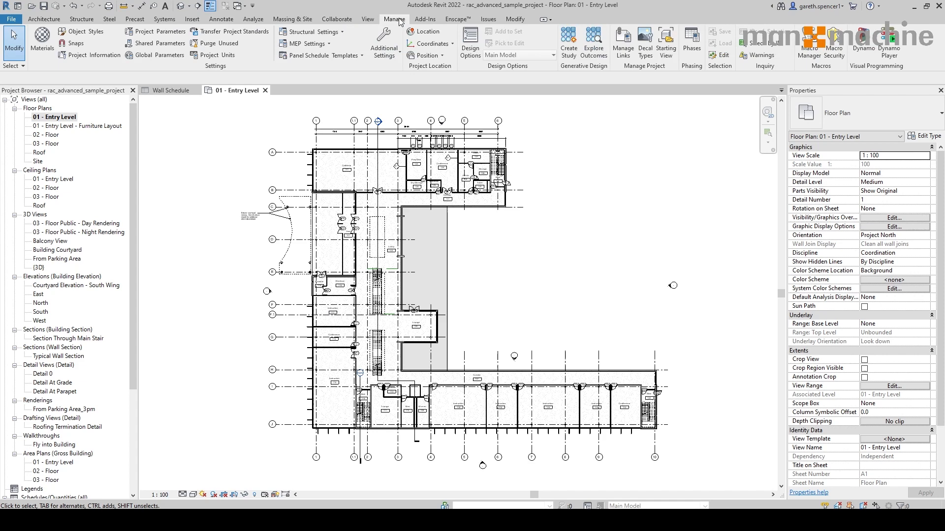
click(234, 31)
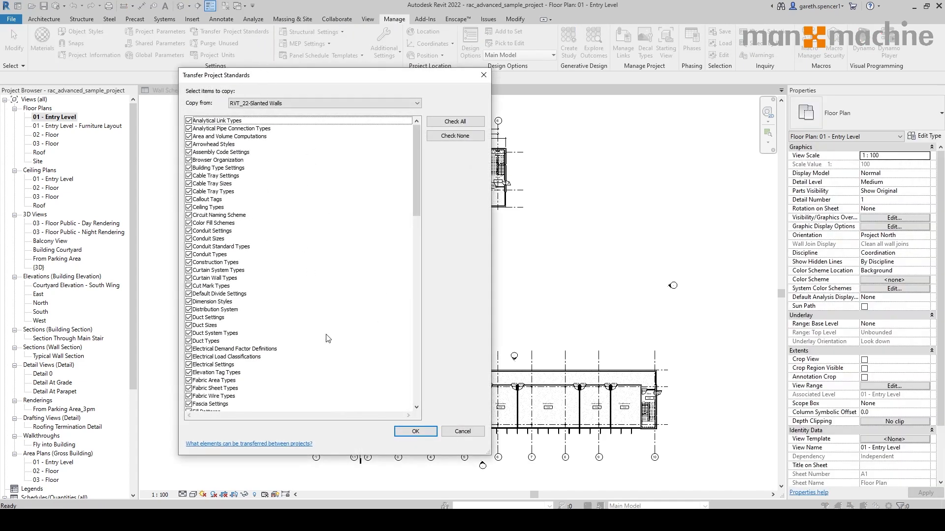
mouse_move(483, 451)
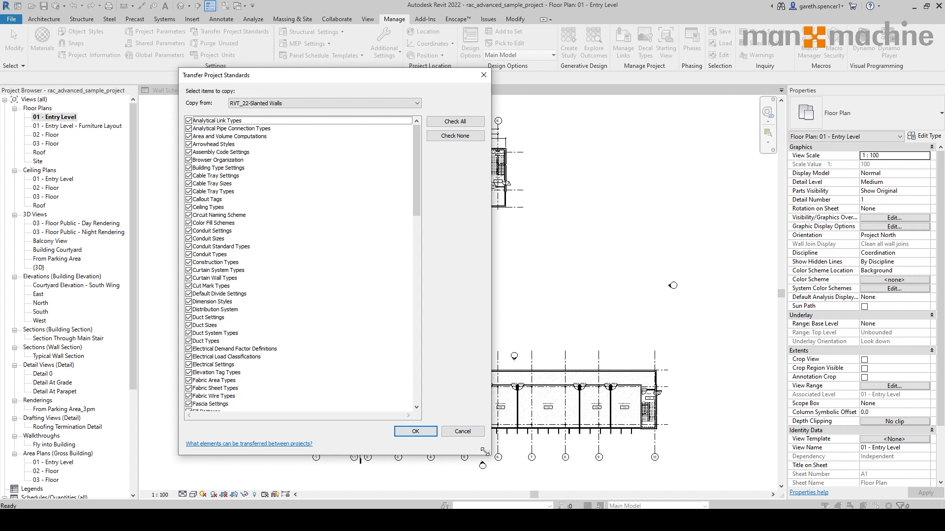
mouse_move(488, 452)
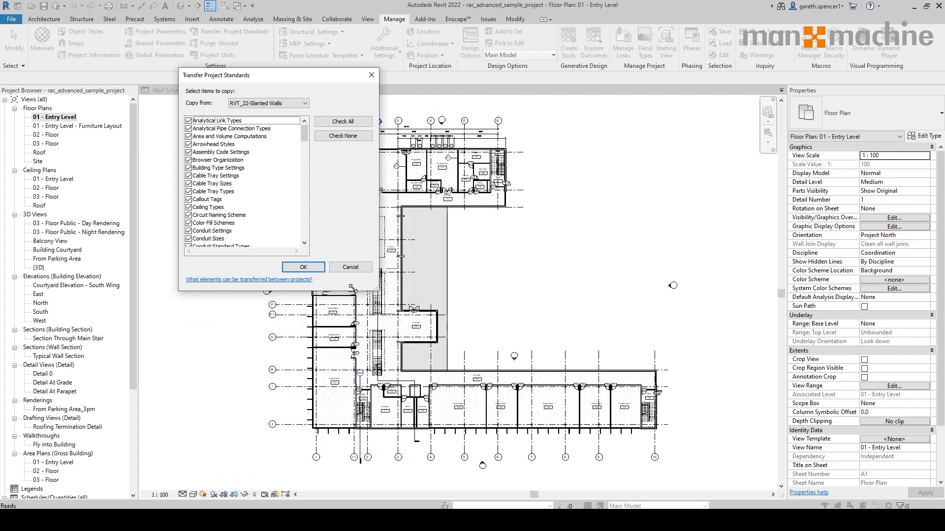
drag(379, 288, 515, 438)
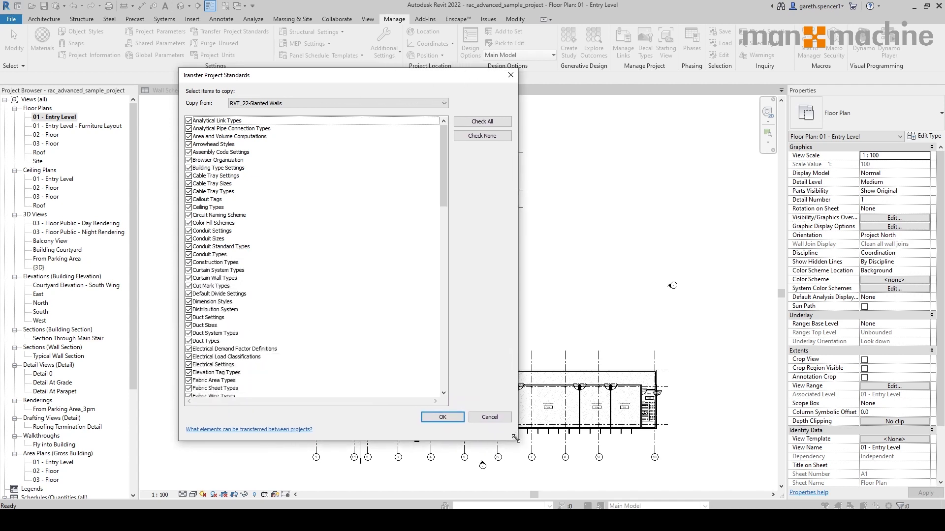